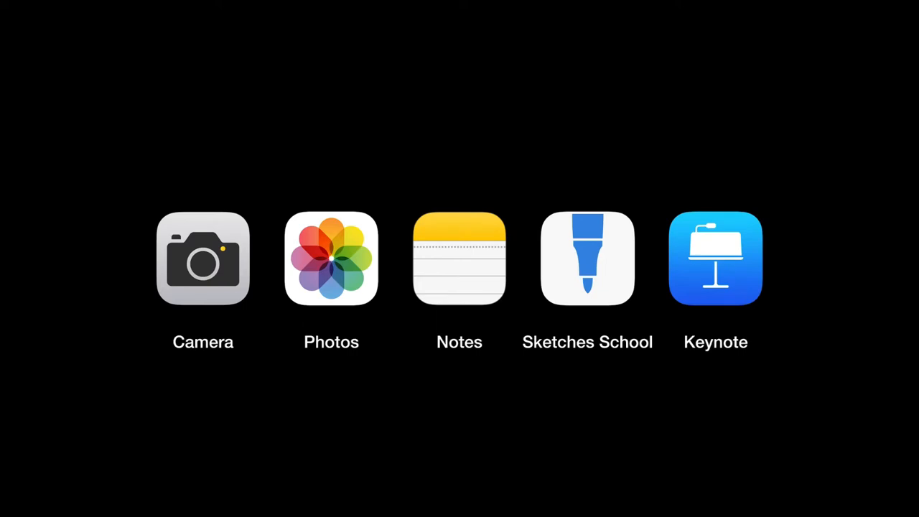
Select the blank slide 14 in the geography presentation
click(586, 258)
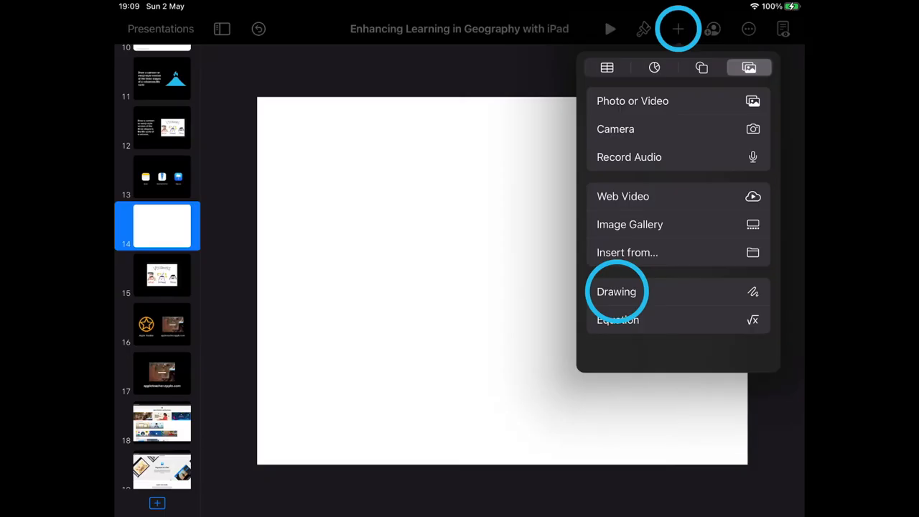
Switch over to Photos and bring up the mountain photo
click(616, 292)
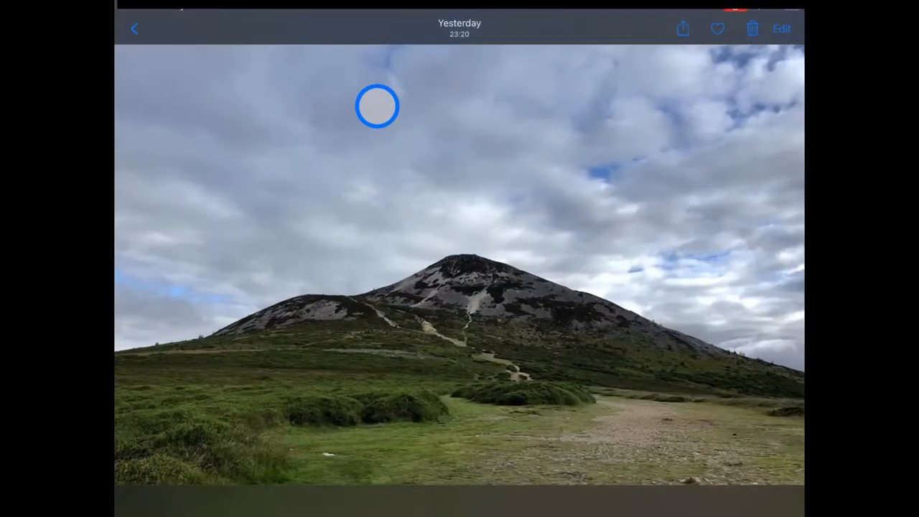
Put the mountain photo into Markup mode via Edit and the ••• menu
click(781, 29)
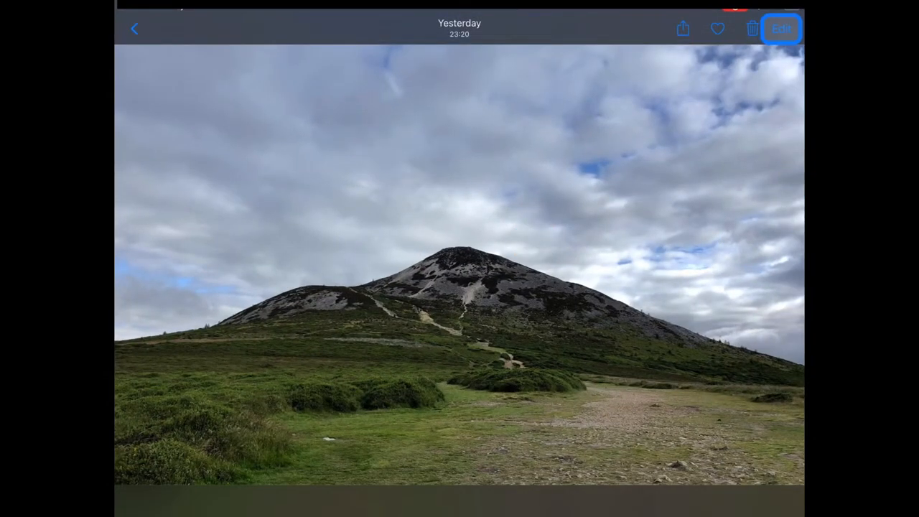
click(781, 29)
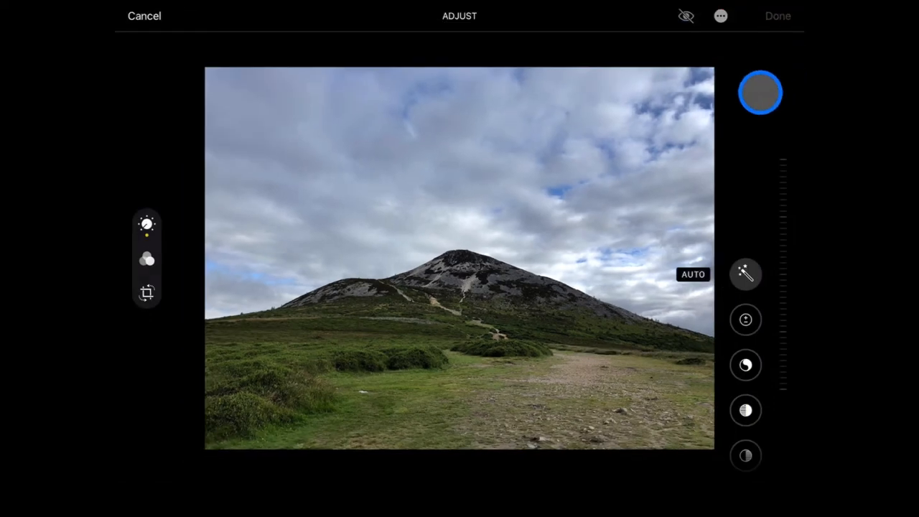
click(721, 16)
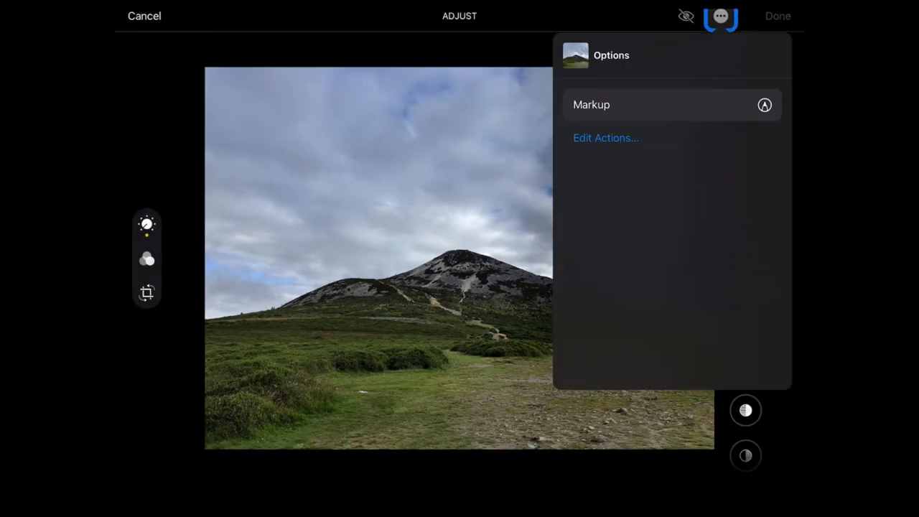
click(643, 104)
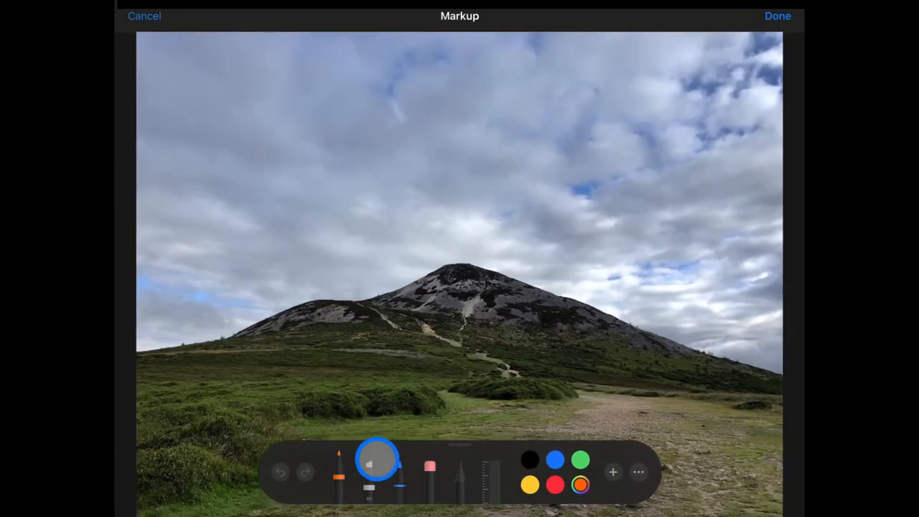
Try the pen and marker tool settings and bring up the colour wheel
click(369, 477)
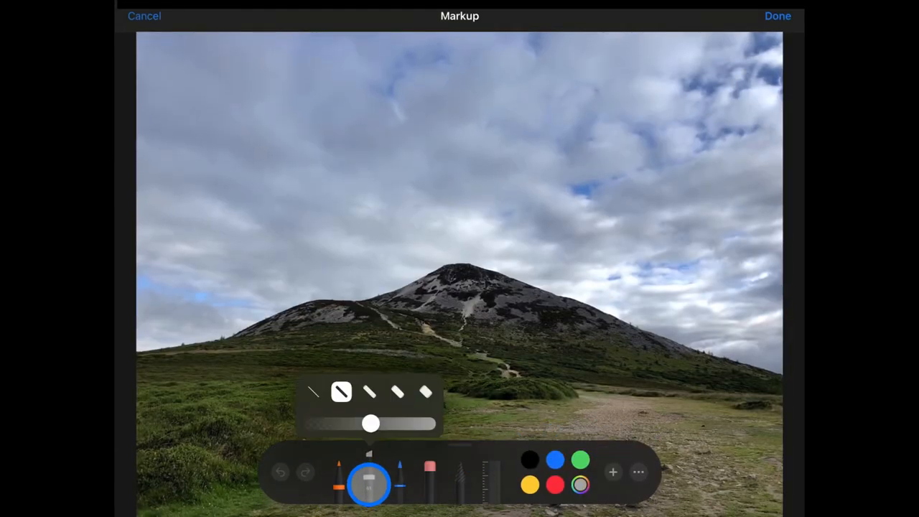
click(425, 393)
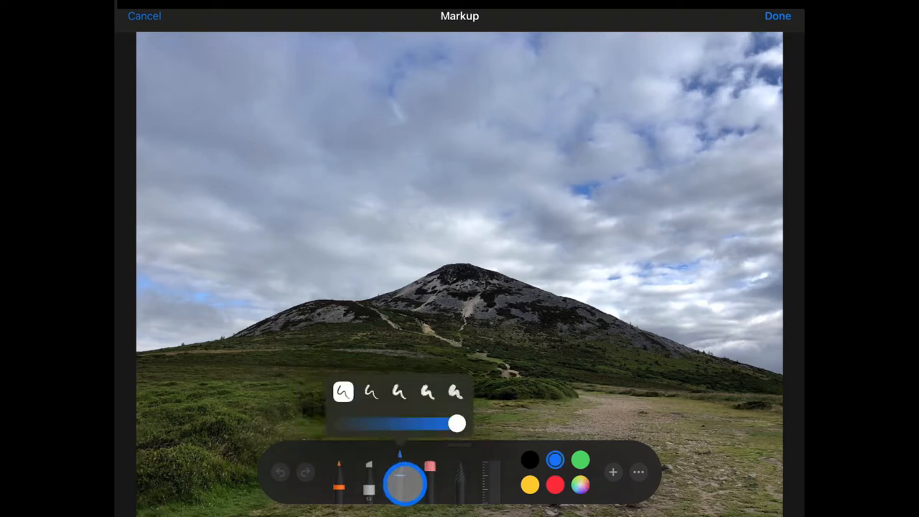
click(581, 484)
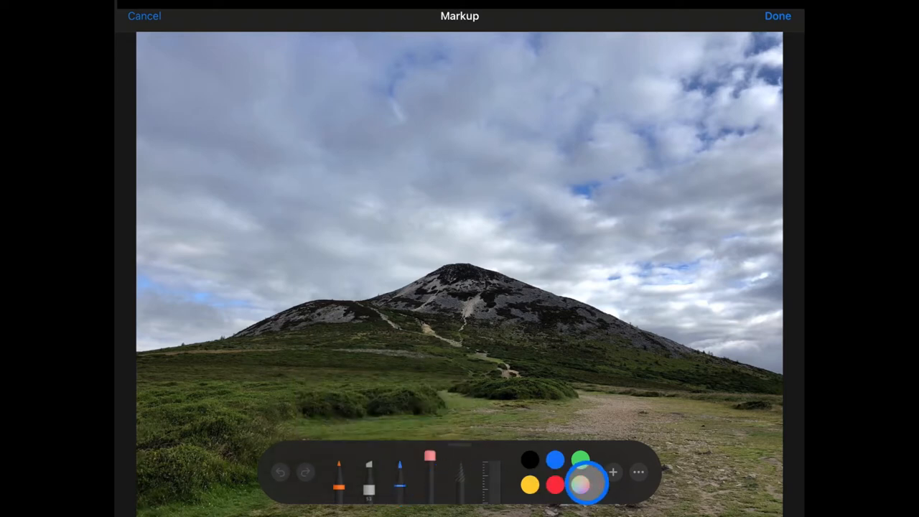
Draw flames, smoke and lava on the mountain using red, gray and other ink colours
click(587, 482)
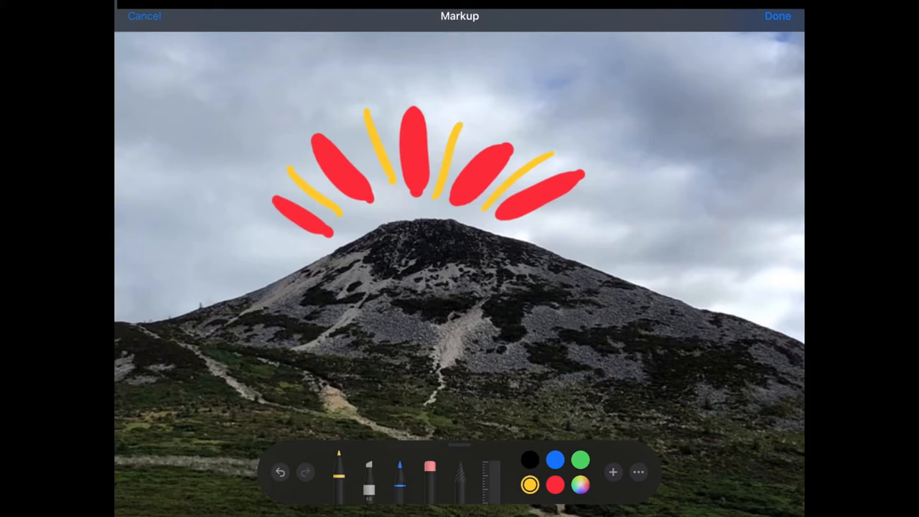
click(580, 484)
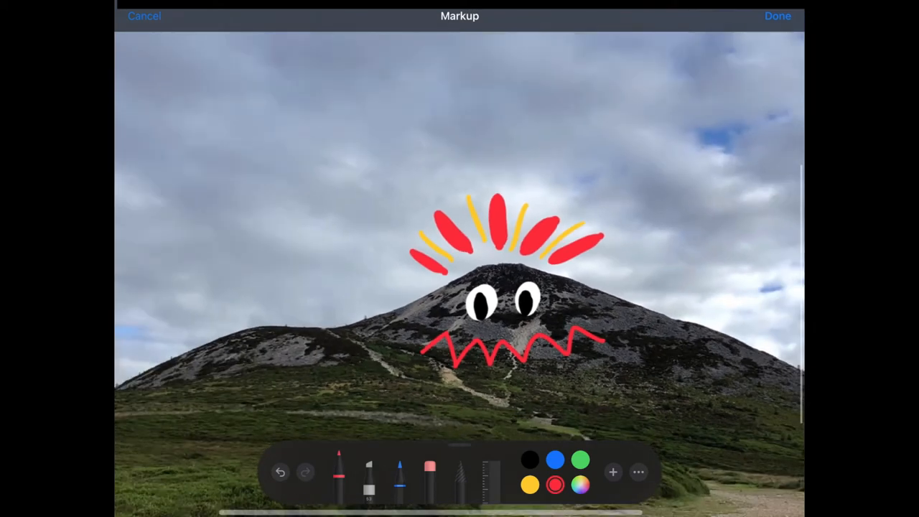
click(580, 484)
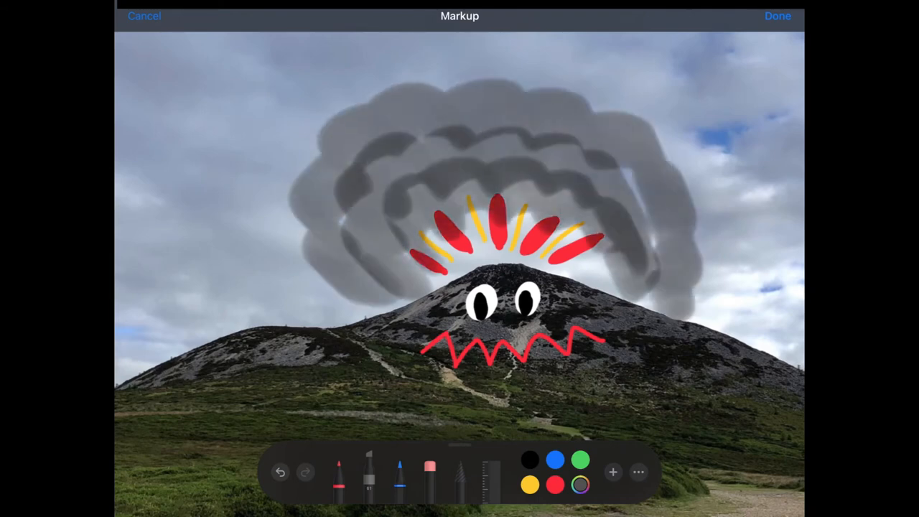
click(580, 484)
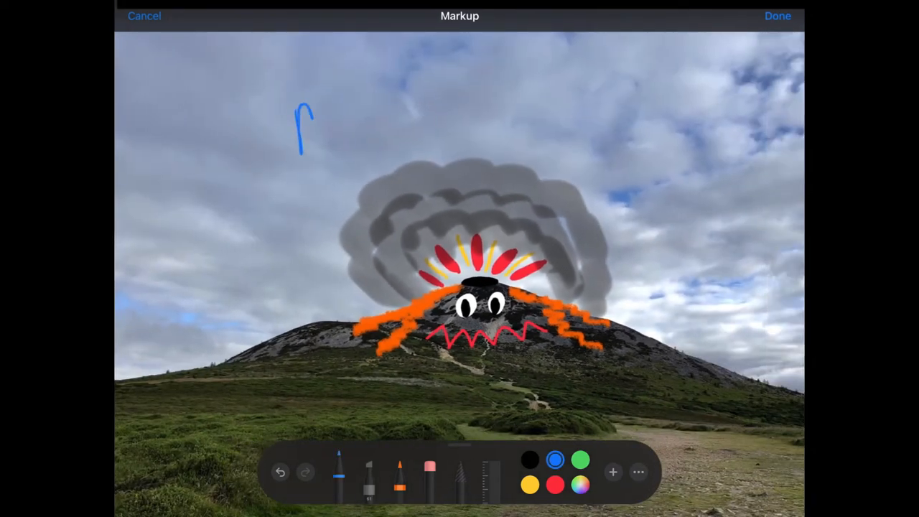
Write 'Active Volcano' across the sky and finish the markup with Done
drag(301, 122, 588, 129)
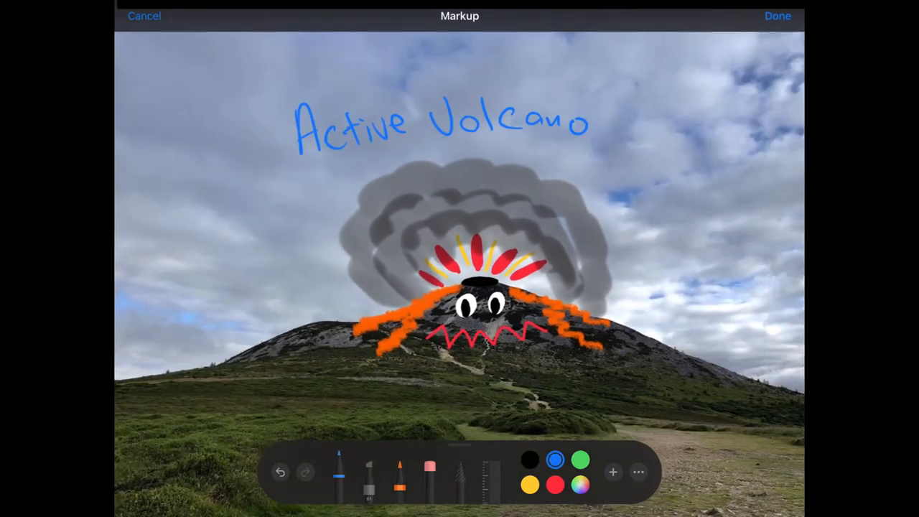
click(778, 15)
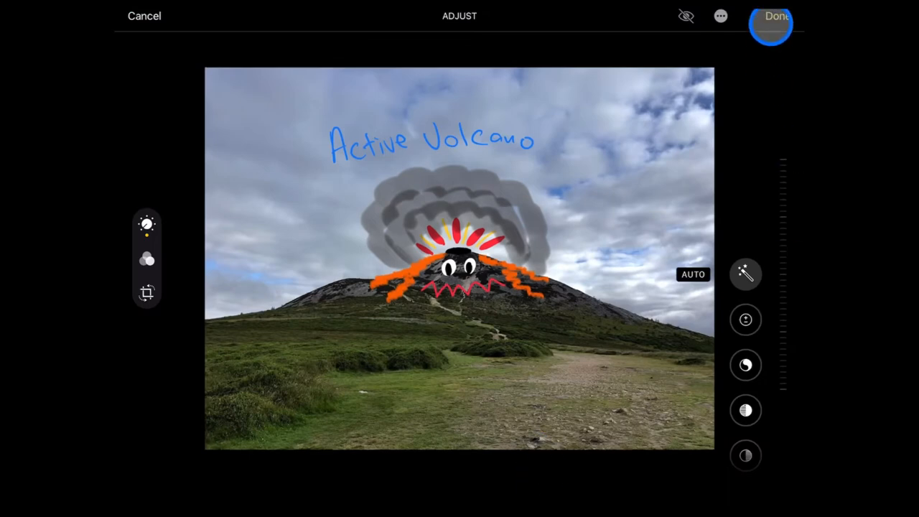
Save the edited volcano photo and return to the Photo Markup page
click(775, 16)
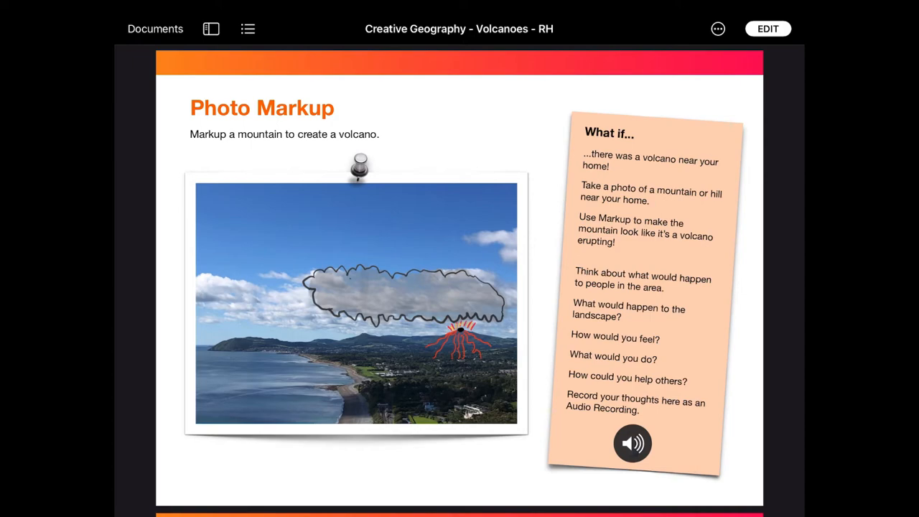
Switch the volcanoes document into editing mode, creating the RH 2 copy
click(678, 30)
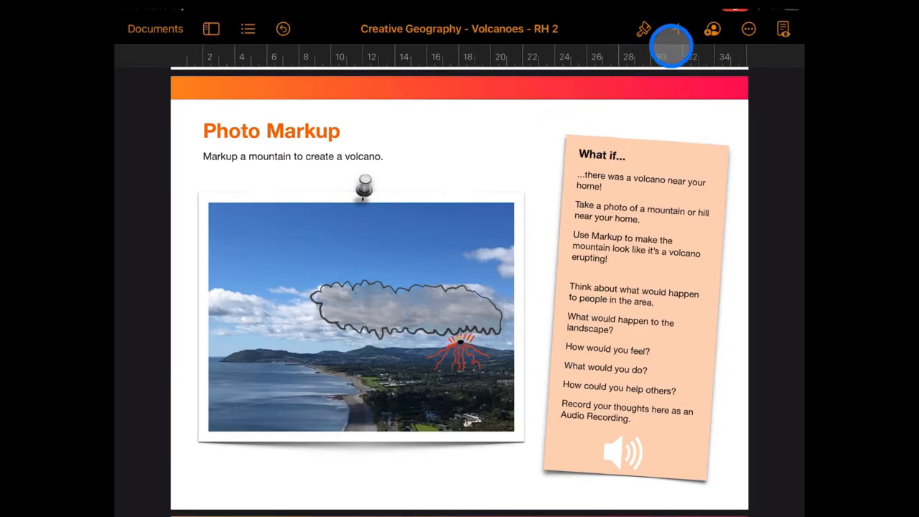
Record a roughly seven-second audio clip from the media insert list
click(677, 29)
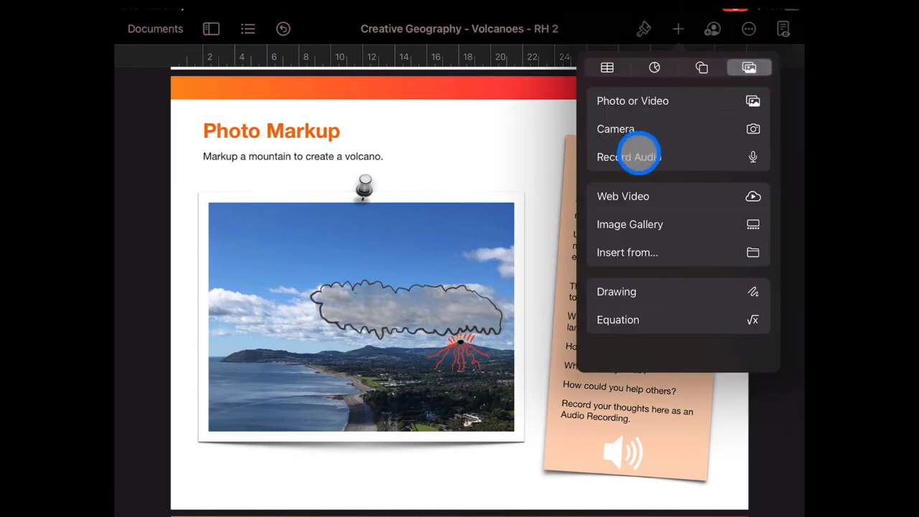
click(628, 157)
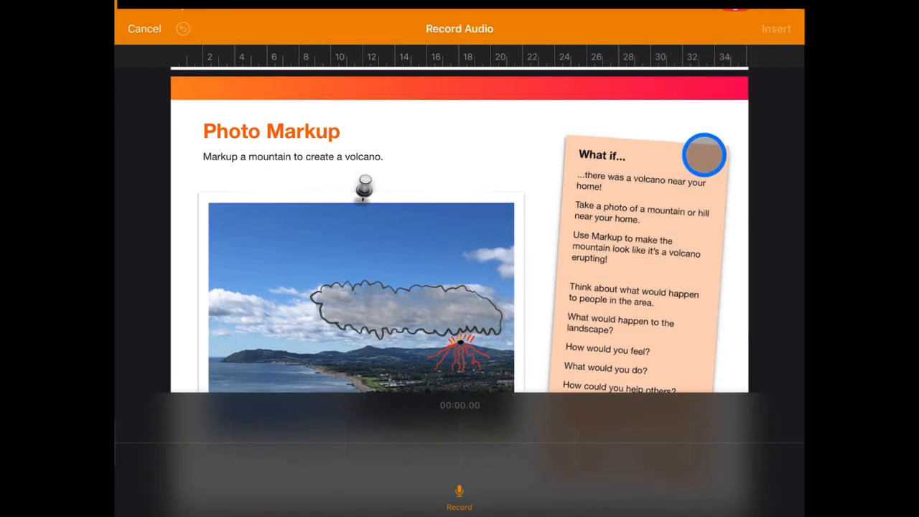
click(460, 495)
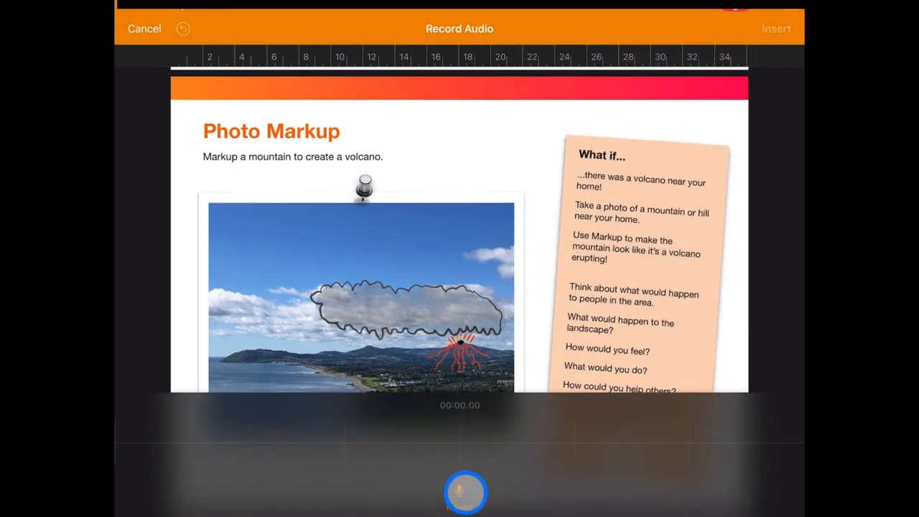
click(465, 490)
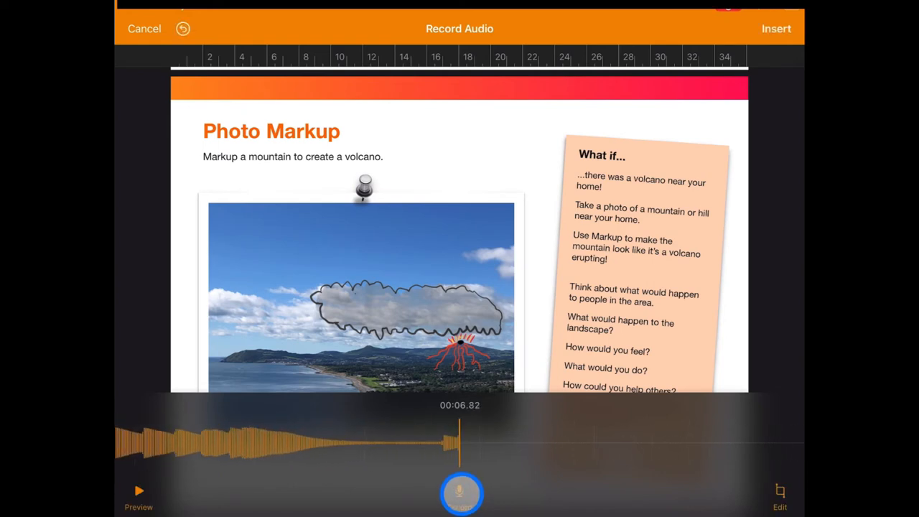
click(460, 494)
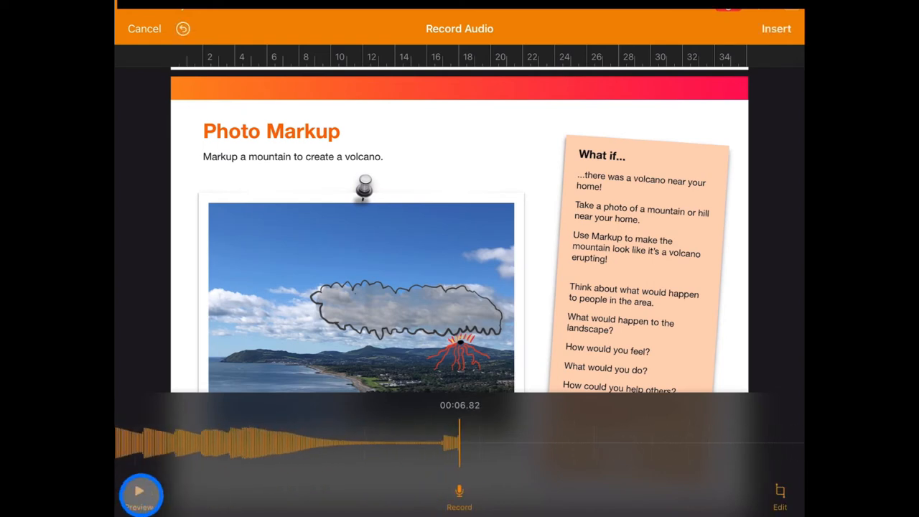
Preview the recording and insert it onto the Photo Markup page
click(779, 494)
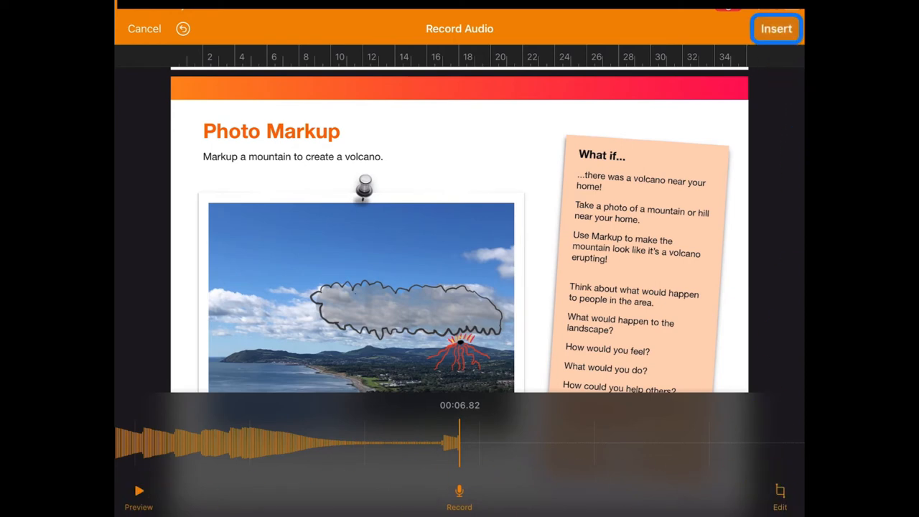
click(775, 29)
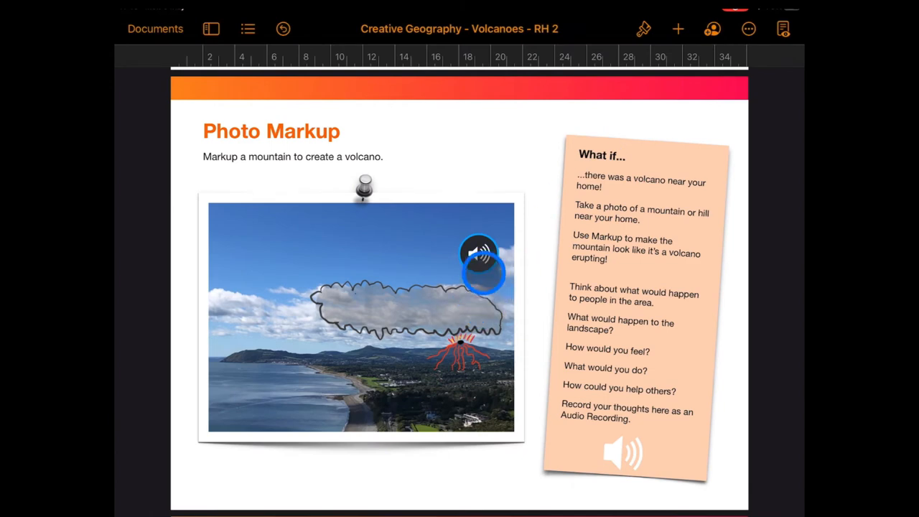
Select the inserted audio clip in the What if box and play it
click(623, 456)
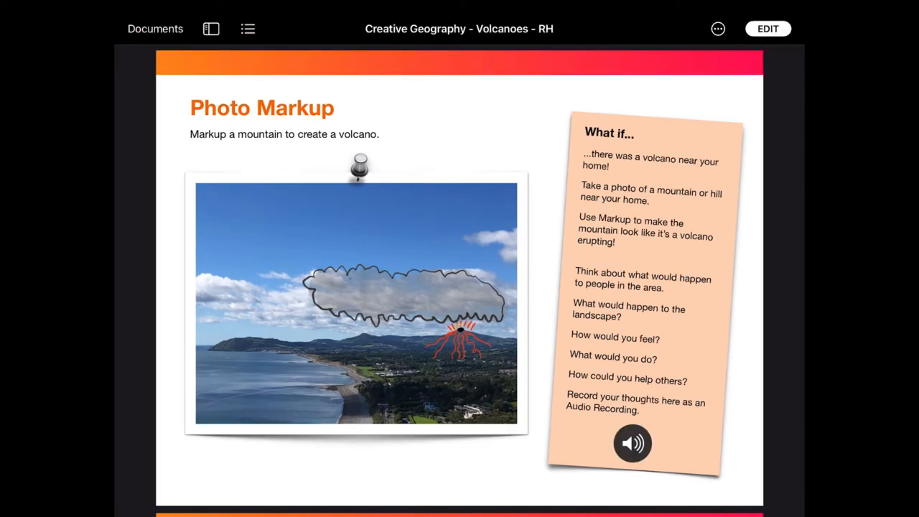
click(631, 442)
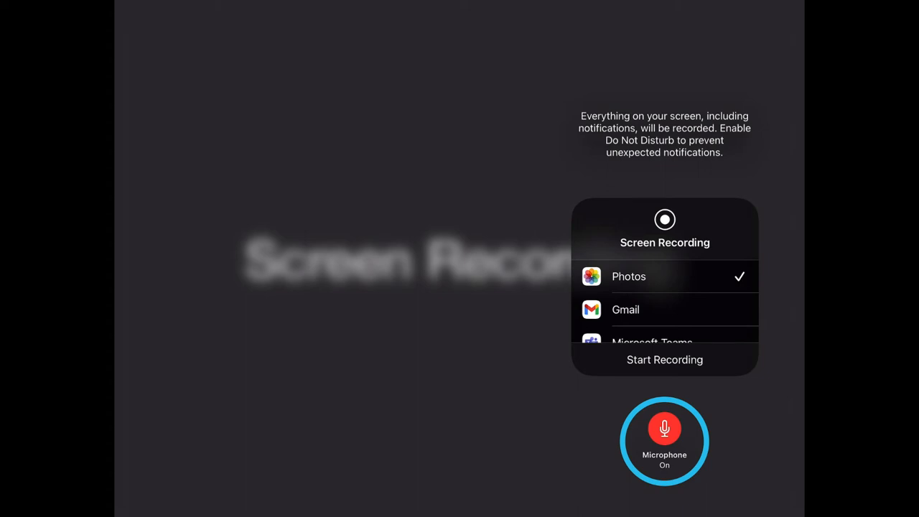
Turn on microphone capture in the Screen Recording options
click(663, 359)
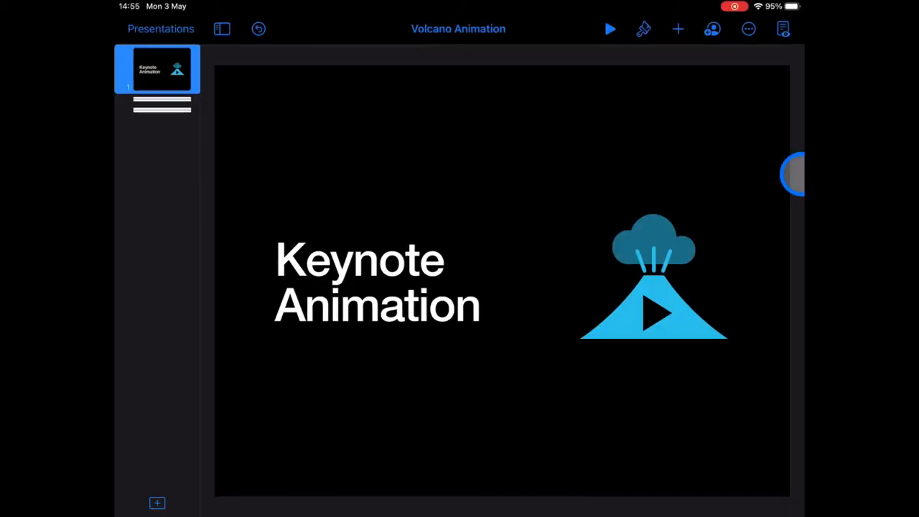
Add a blank second slide and insert an enlarged Volcano shape across its bottom
click(156, 502)
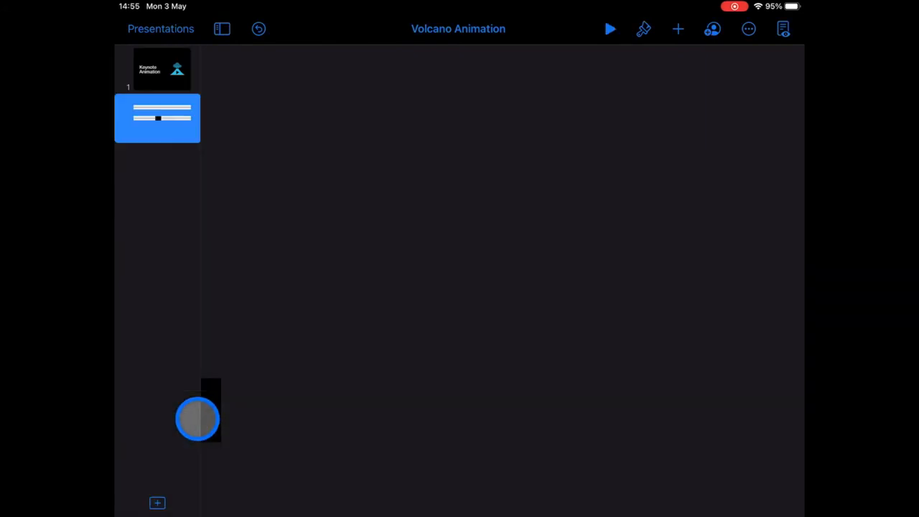
click(677, 29)
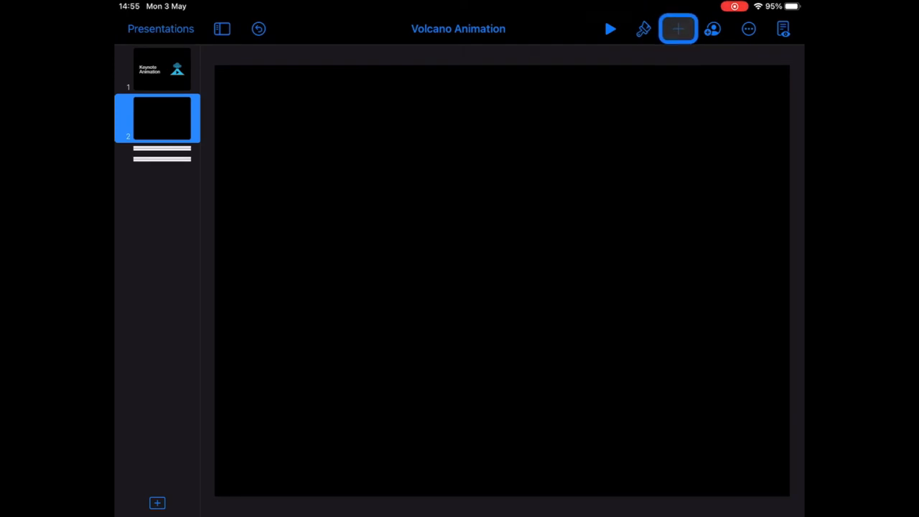
click(677, 29)
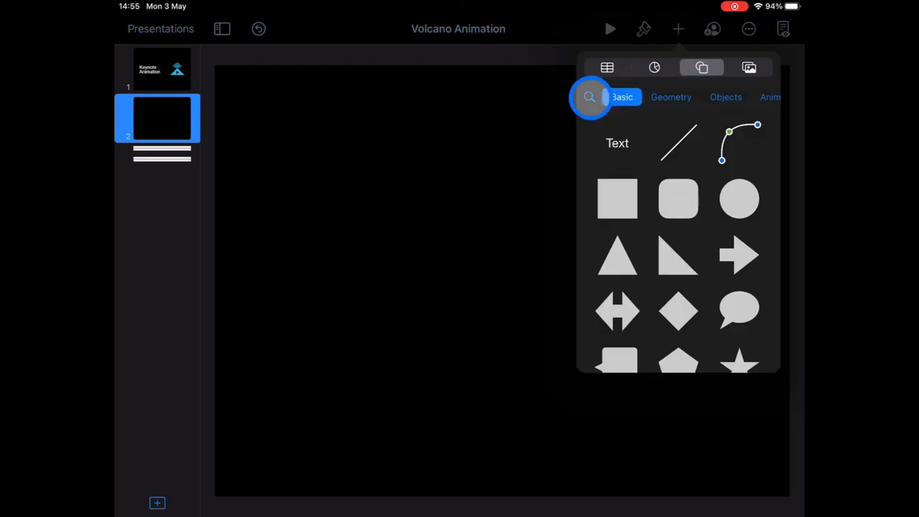
text(Vo)
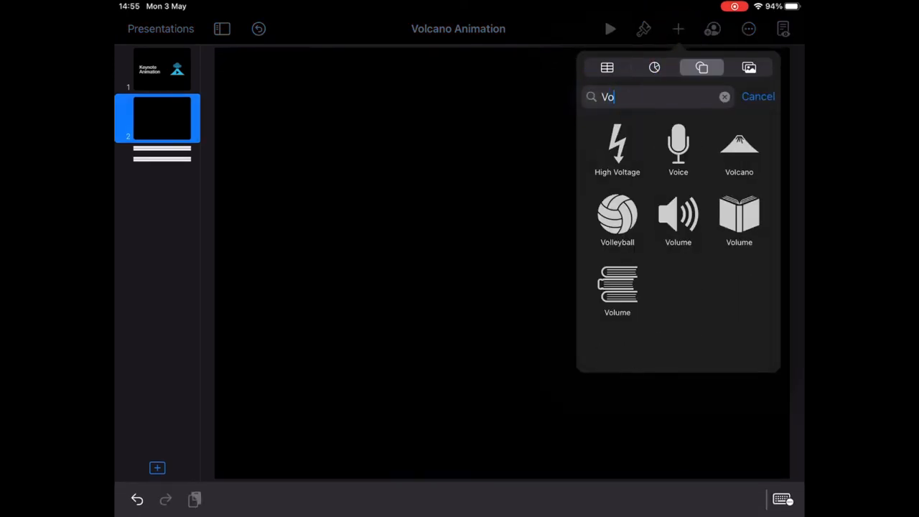
text(lcan)
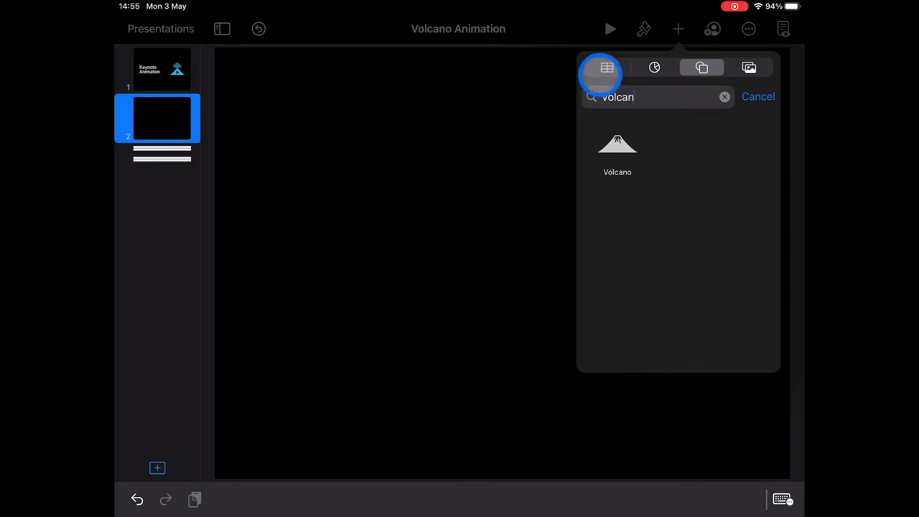
click(617, 144)
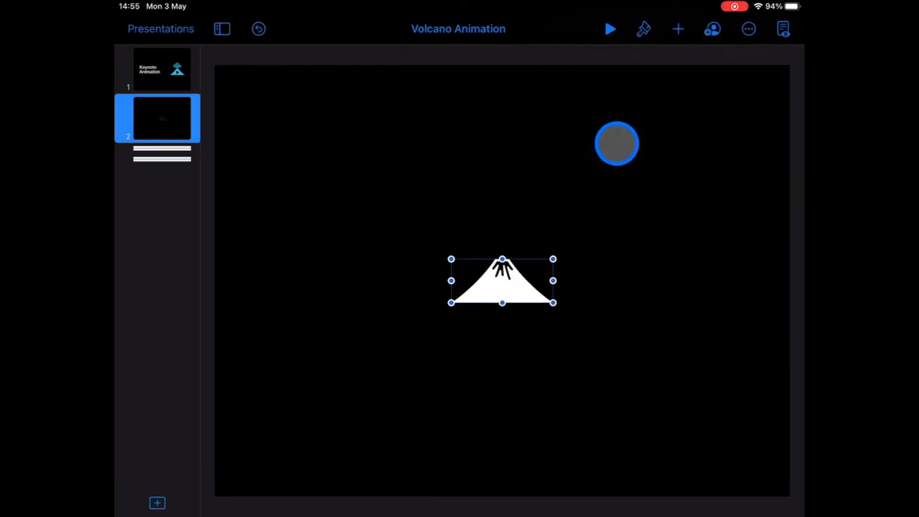
drag(552, 301, 573, 401)
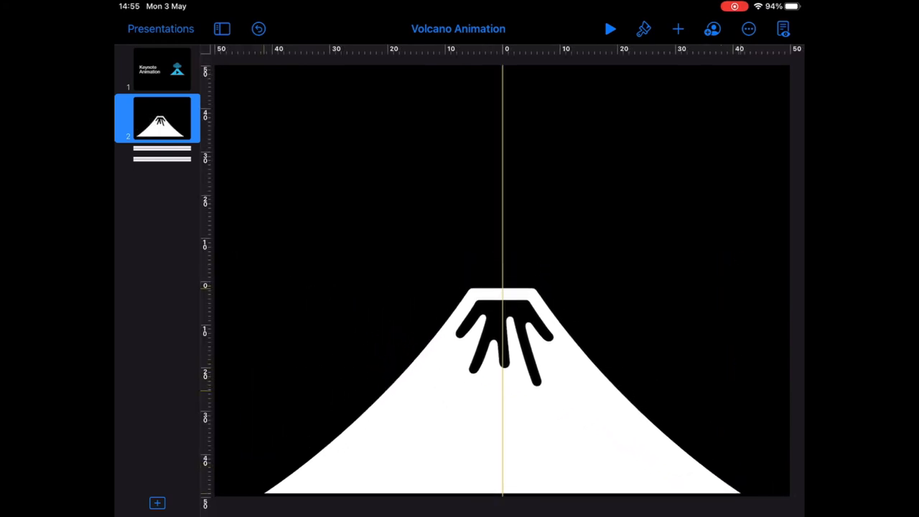
Fill the volcano shape with a dark grey preset colour
click(503, 394)
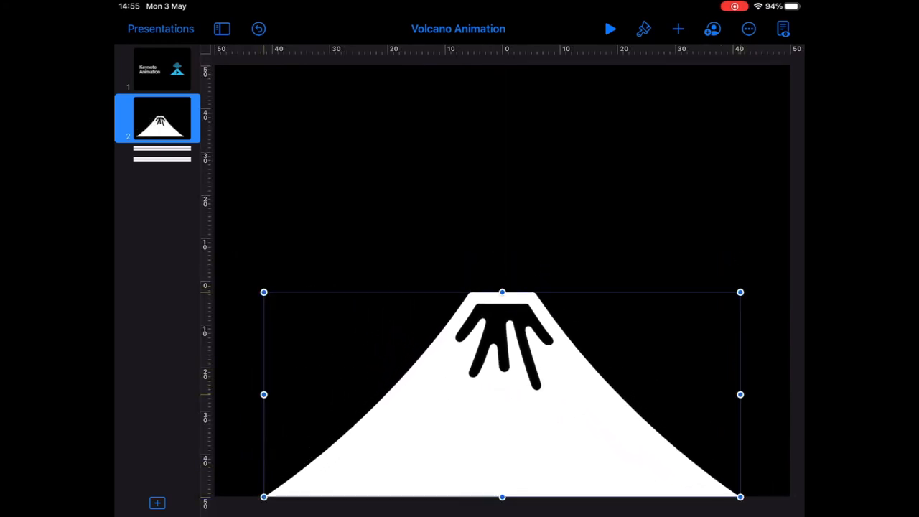
click(643, 28)
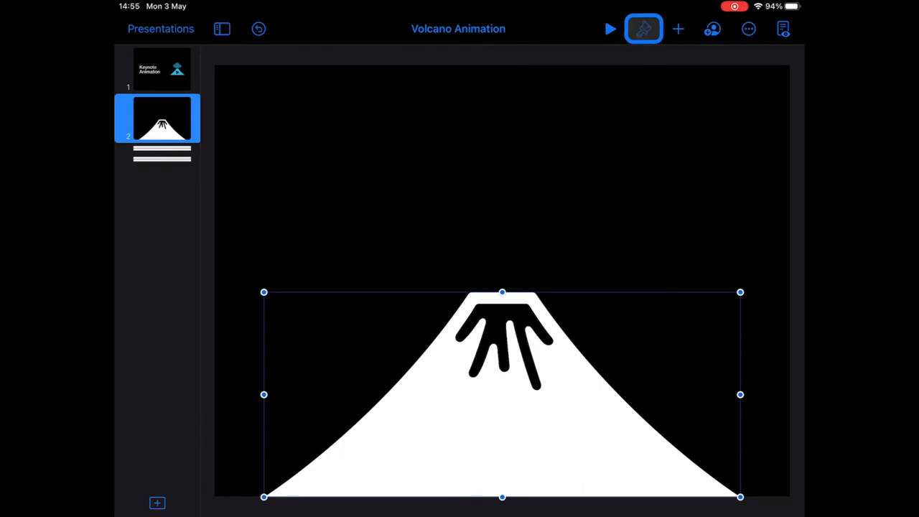
click(643, 29)
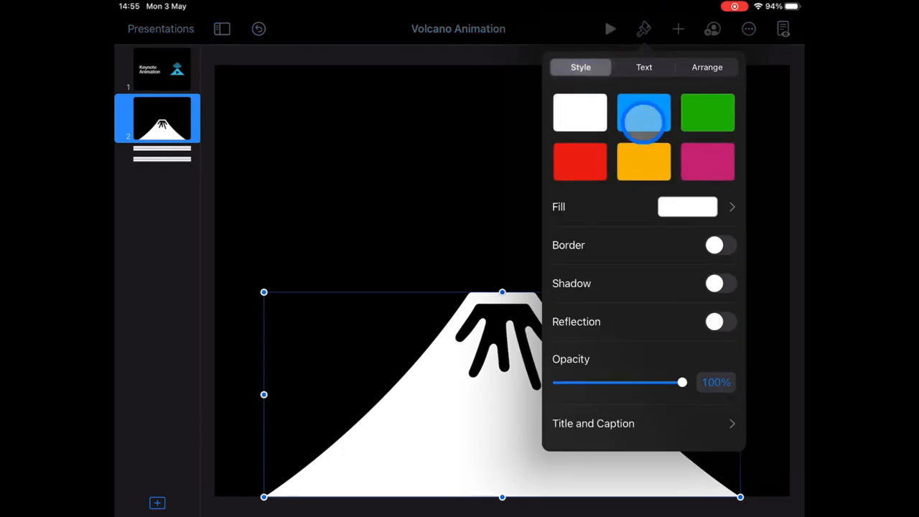
click(686, 206)
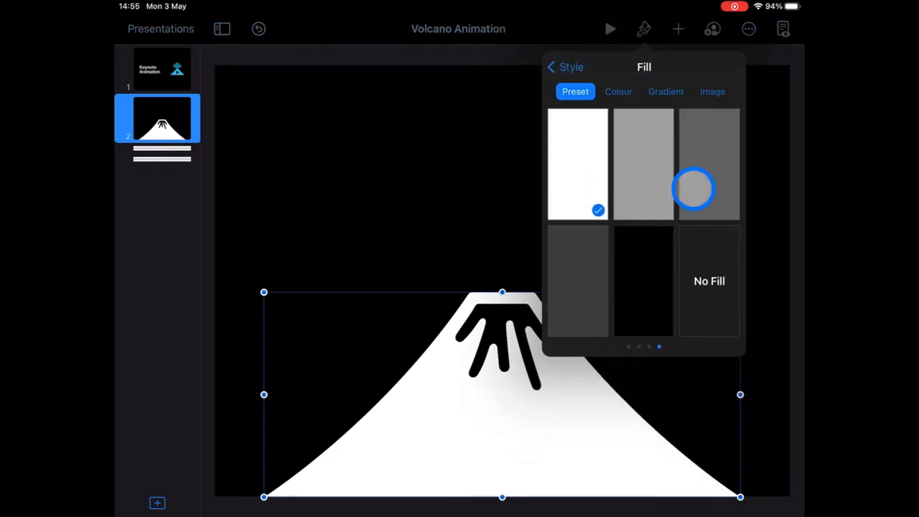
click(709, 164)
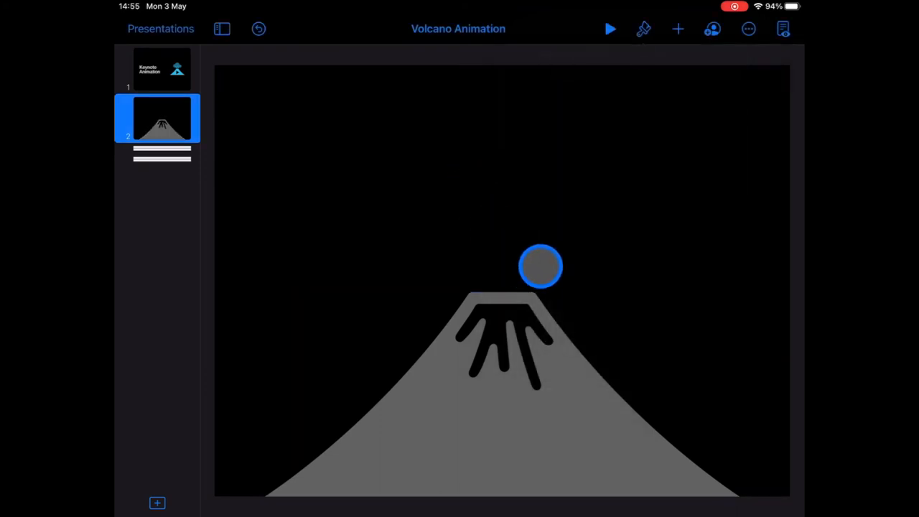
click(677, 28)
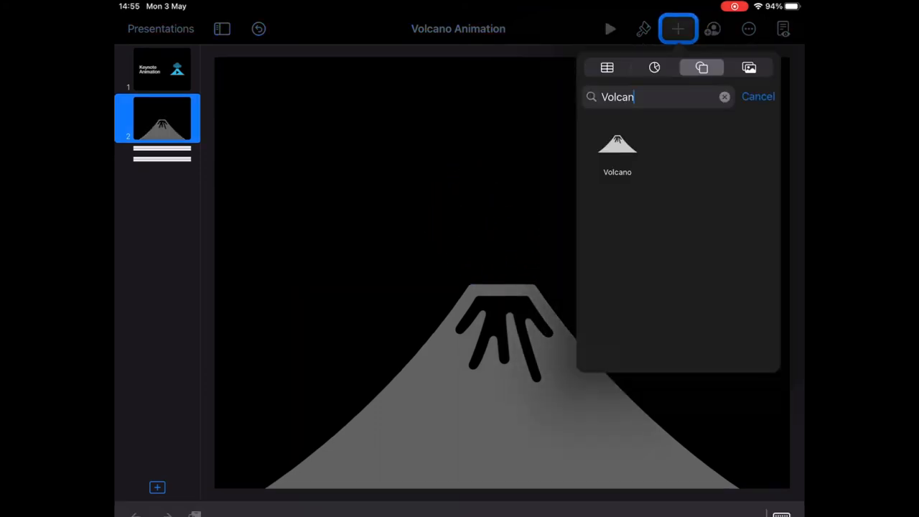
Enlarge the white pentagon and stretch it tall above the volcano's crater
click(723, 96)
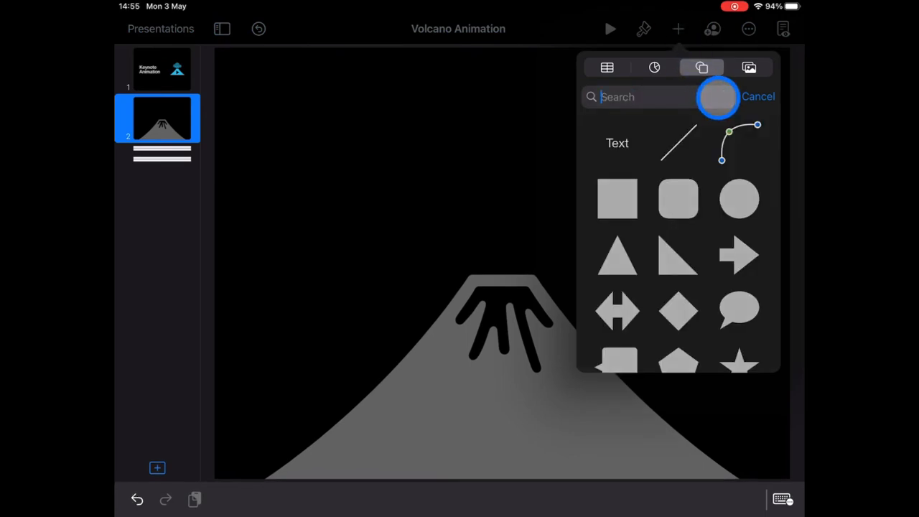
mouse_move(677, 257)
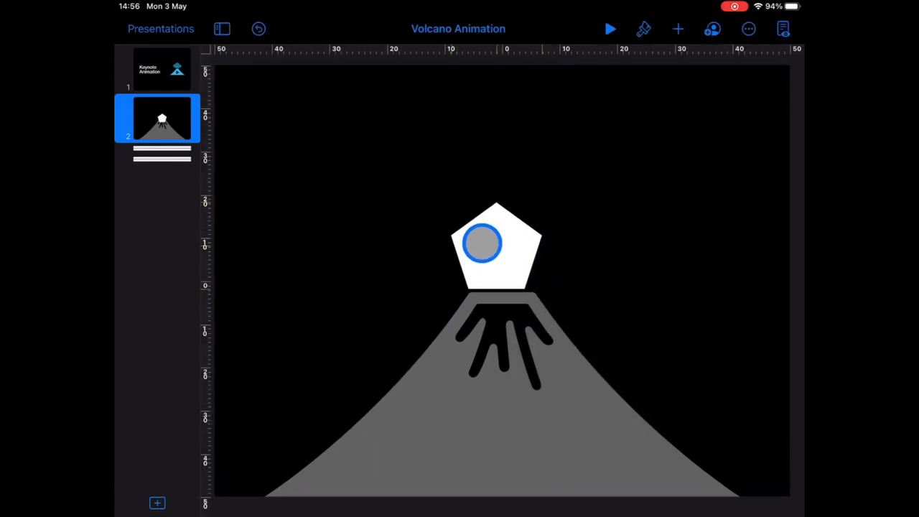
drag(481, 243, 425, 166)
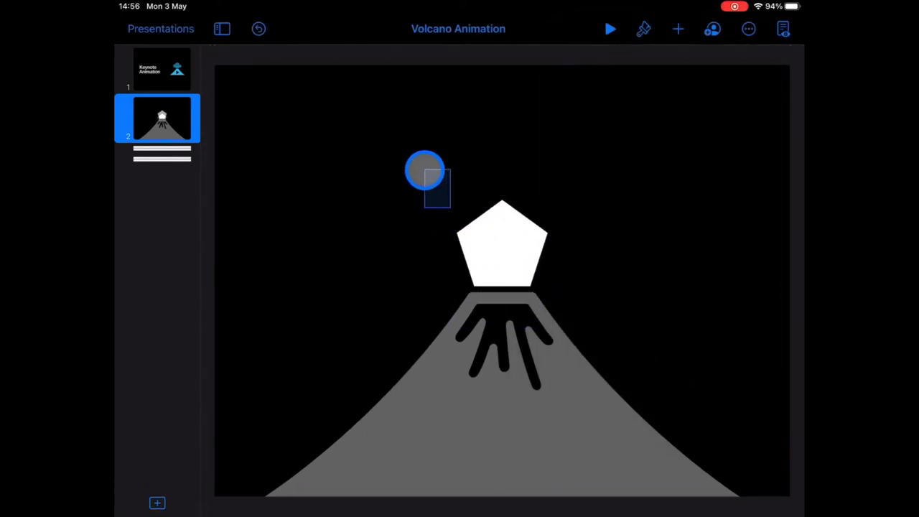
click(502, 244)
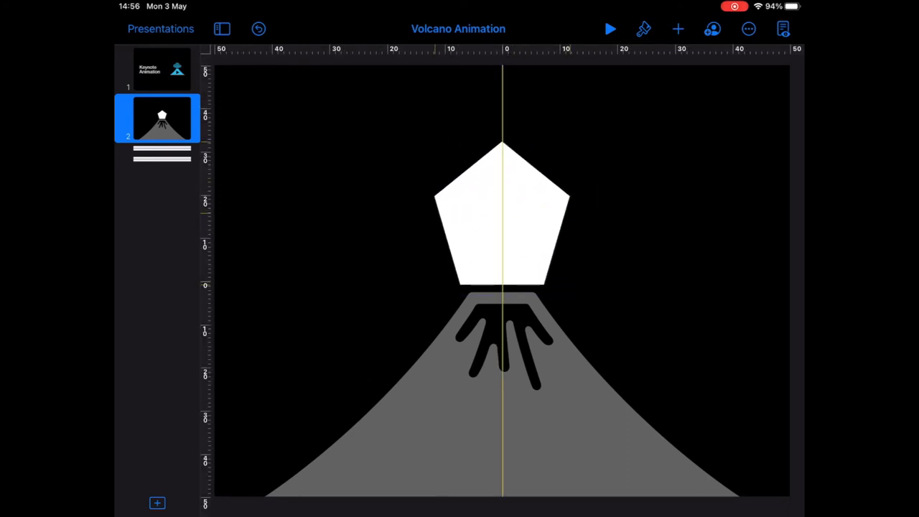
click(502, 215)
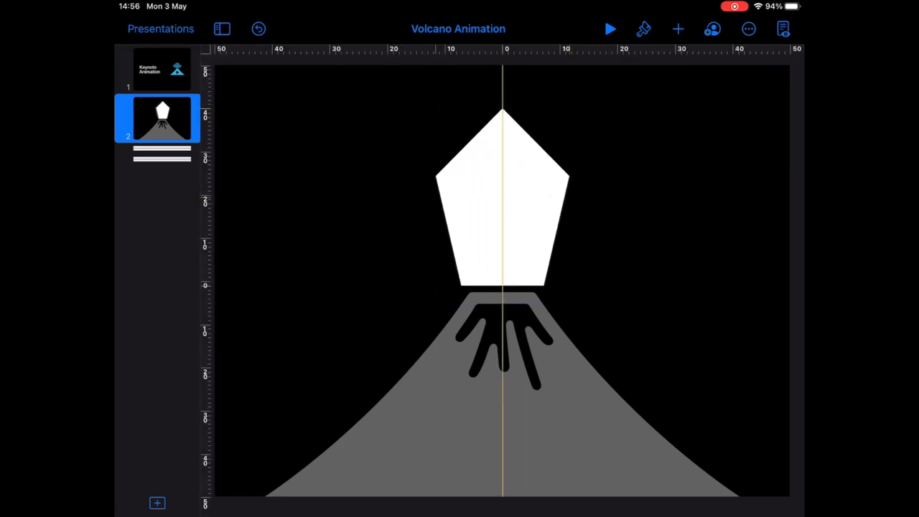
click(502, 208)
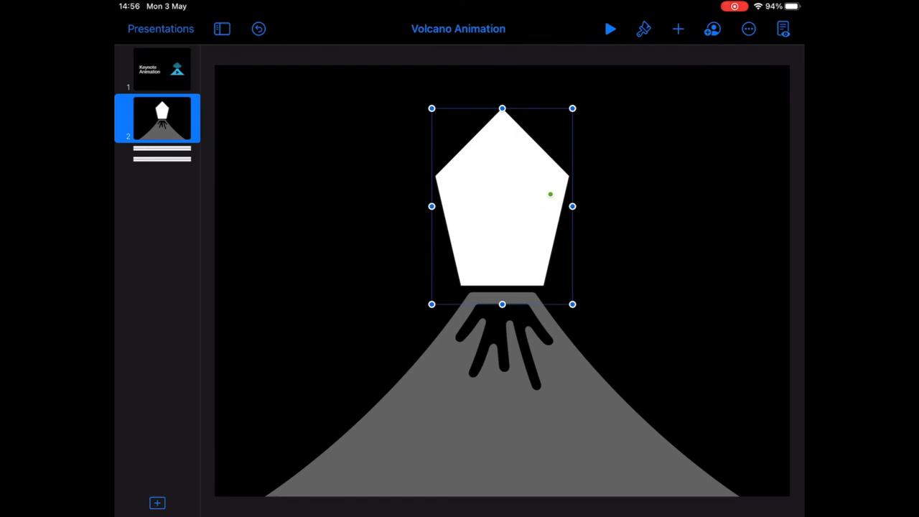
Add a Flame build-in effect to the pentagon and return to editing
click(502, 207)
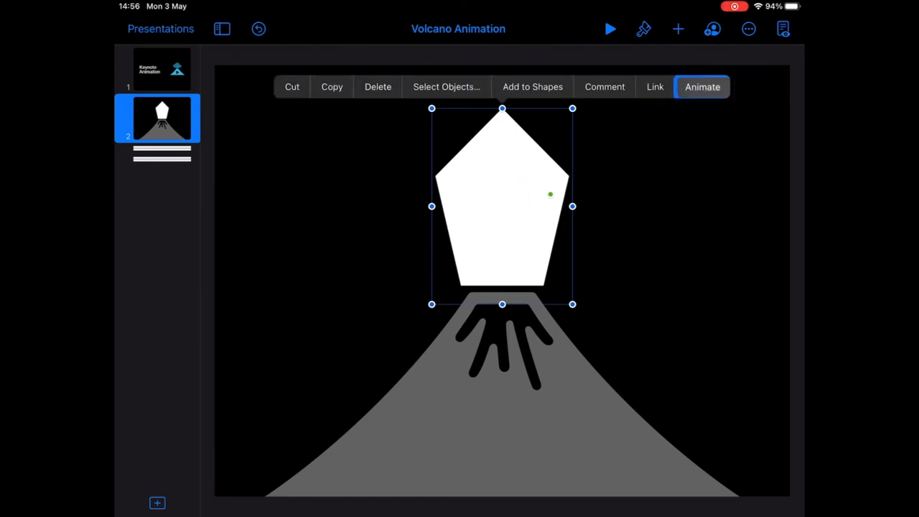
click(702, 87)
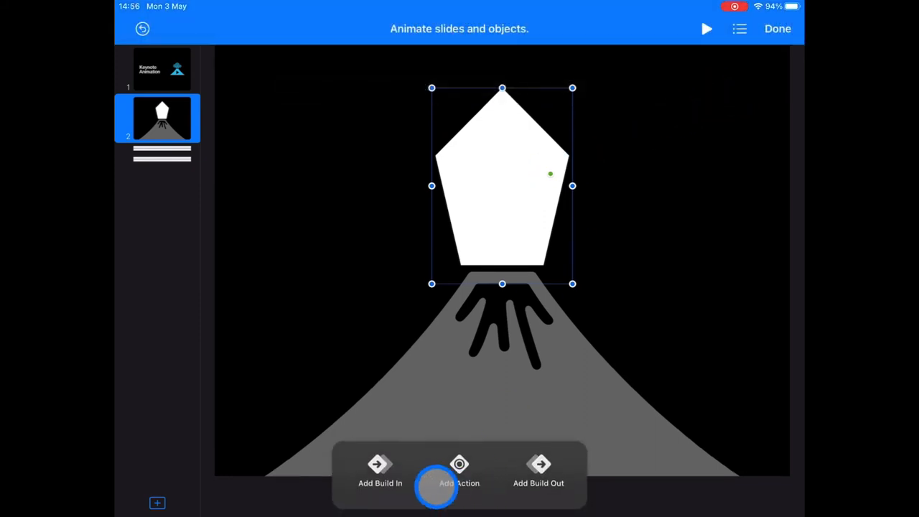
click(378, 471)
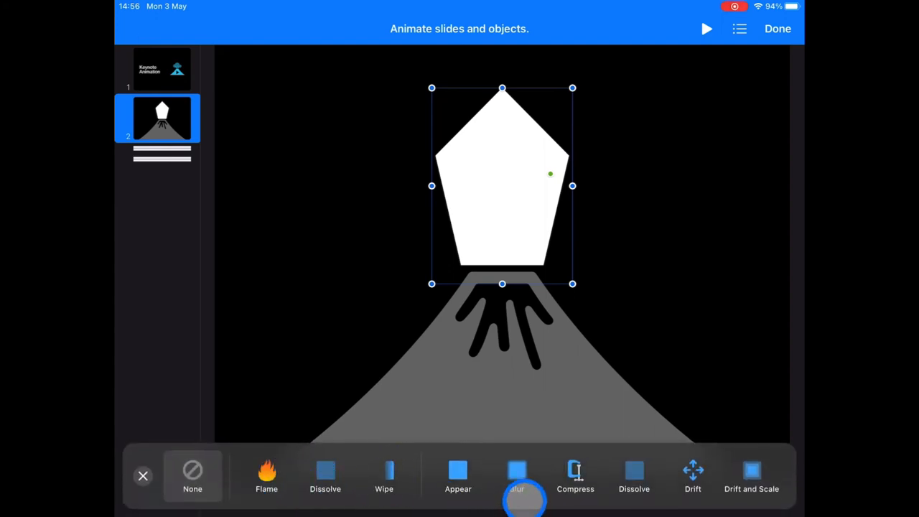
scroll(left, 3)
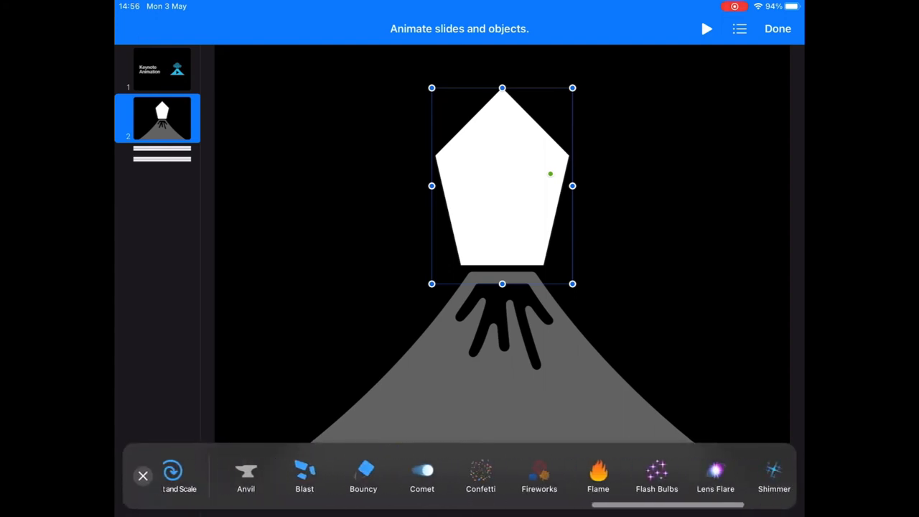
click(597, 473)
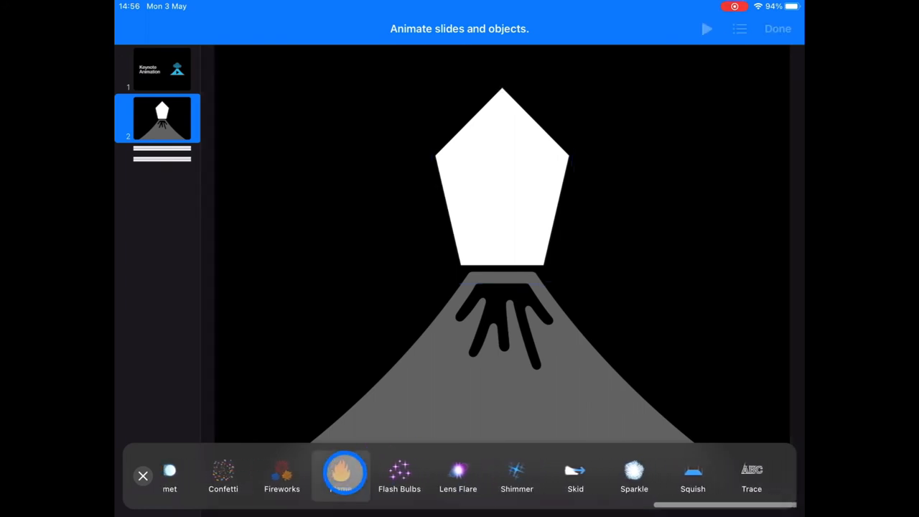
click(341, 470)
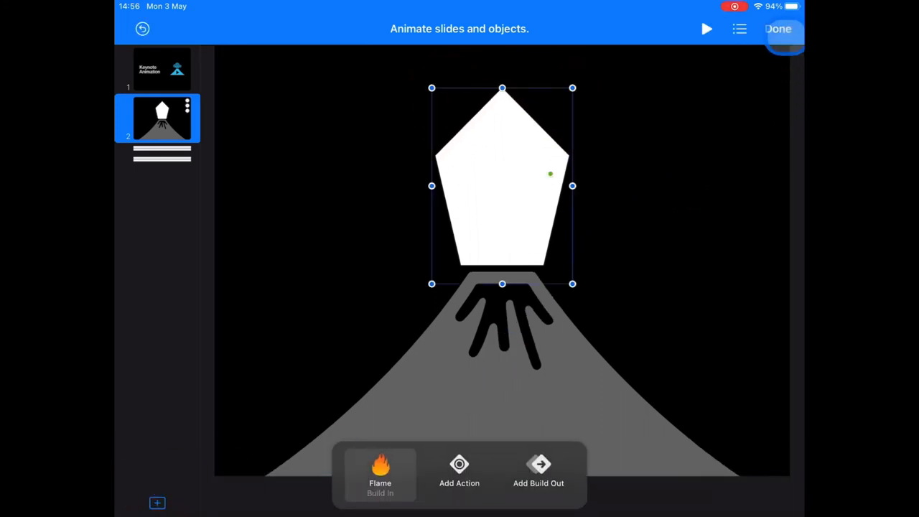
click(777, 29)
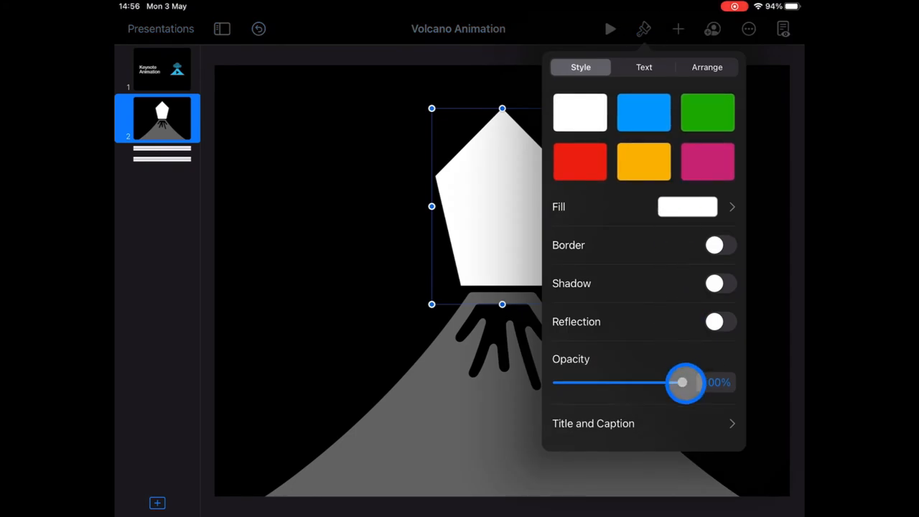
Set the pentagon's opacity to 0% so it is fully transparent
drag(682, 382, 557, 382)
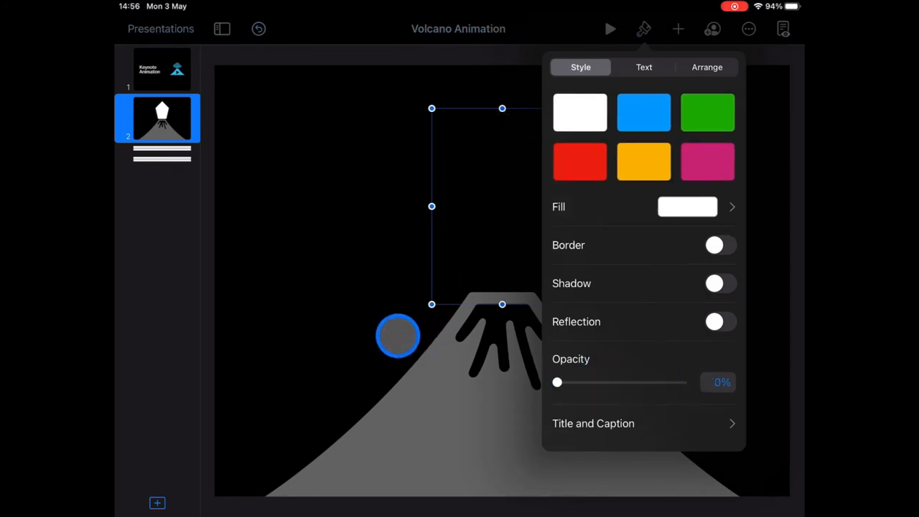
click(608, 28)
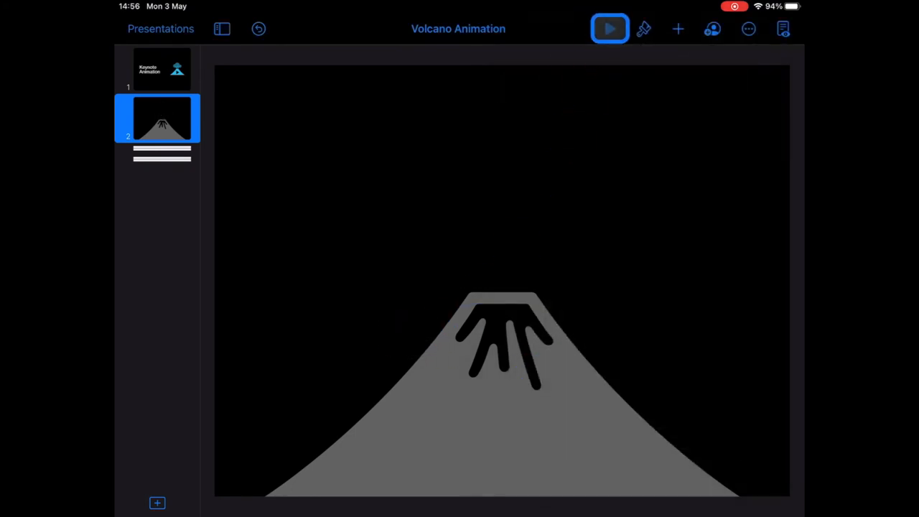
click(510, 223)
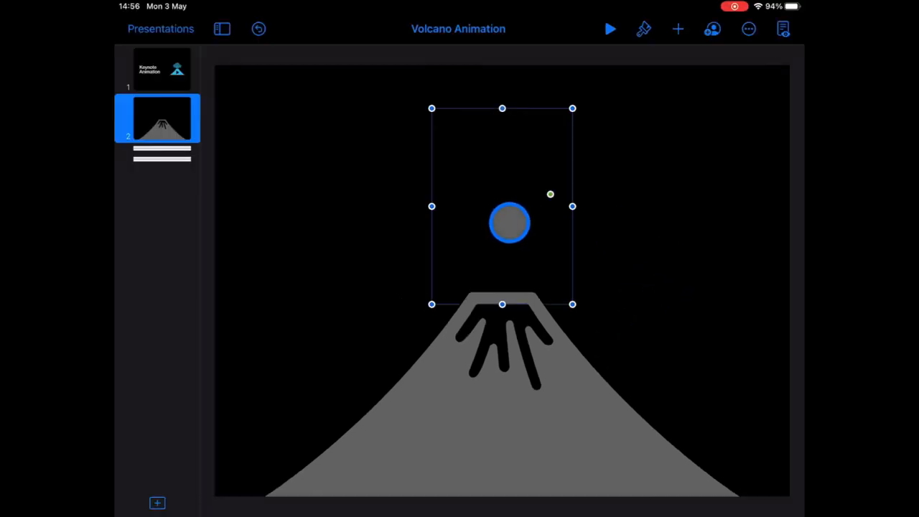
Reopen the invisible shape's Flame build-in settings to adjust its 11-second duration
click(509, 223)
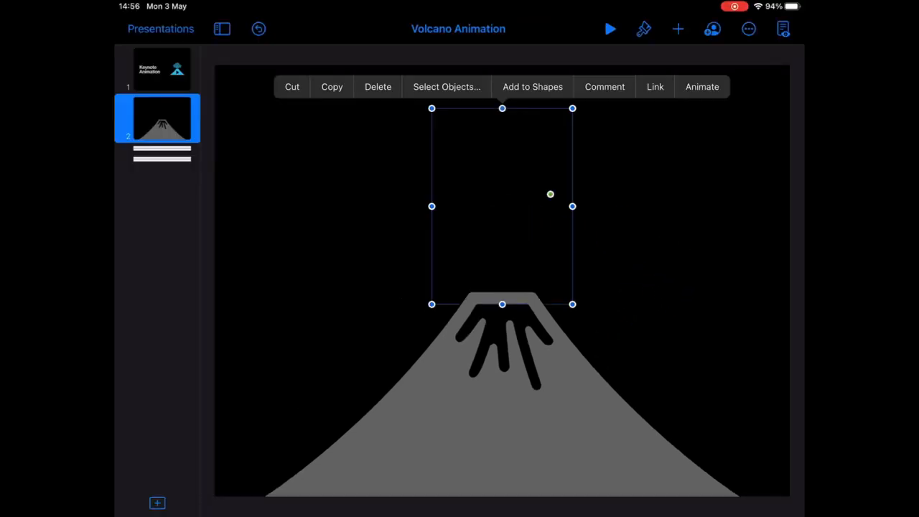
click(701, 86)
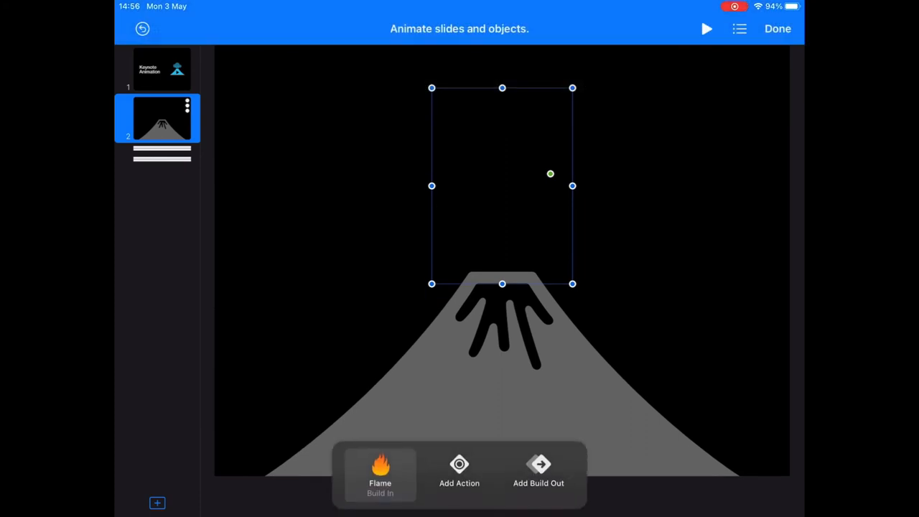
click(379, 473)
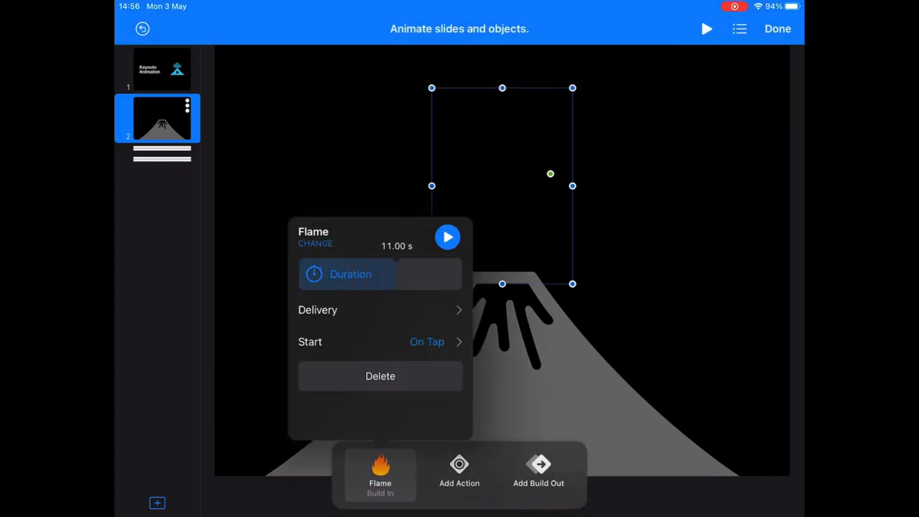
click(707, 29)
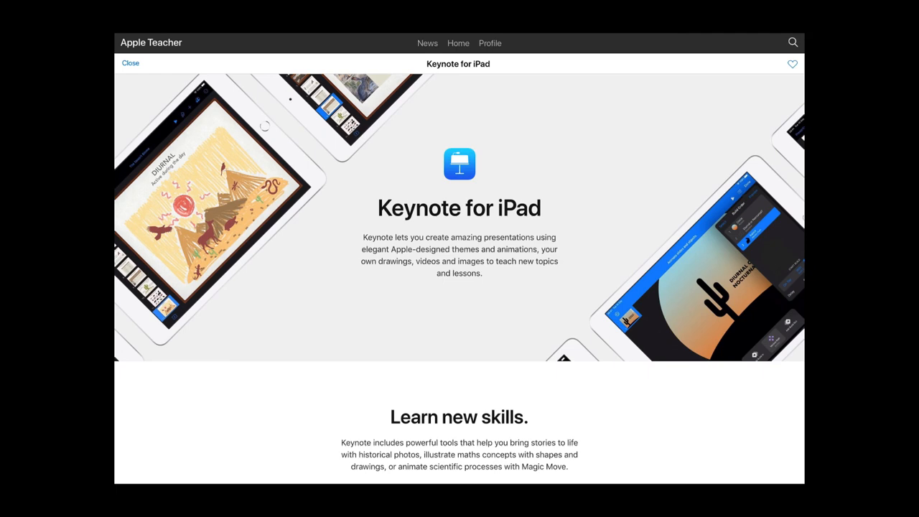
Scroll the Keynote for iPad page down to the Learn new skills topics
scroll(down, 3)
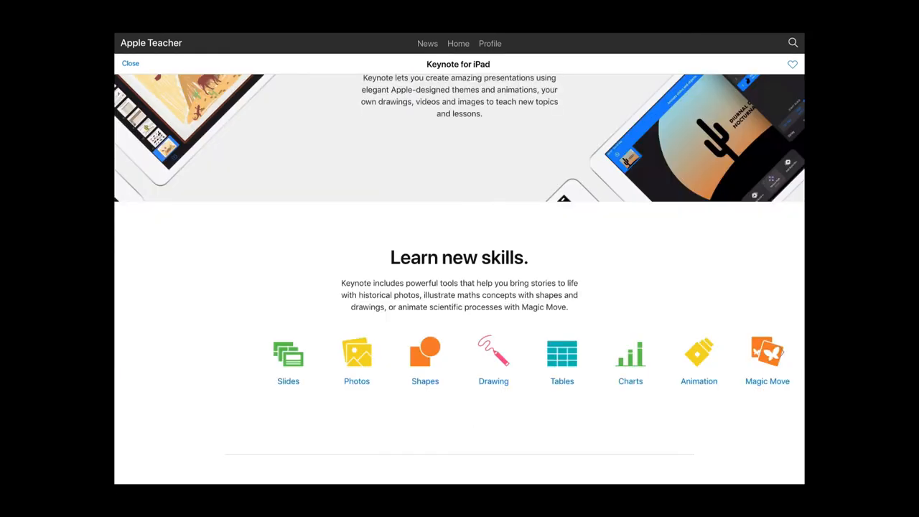